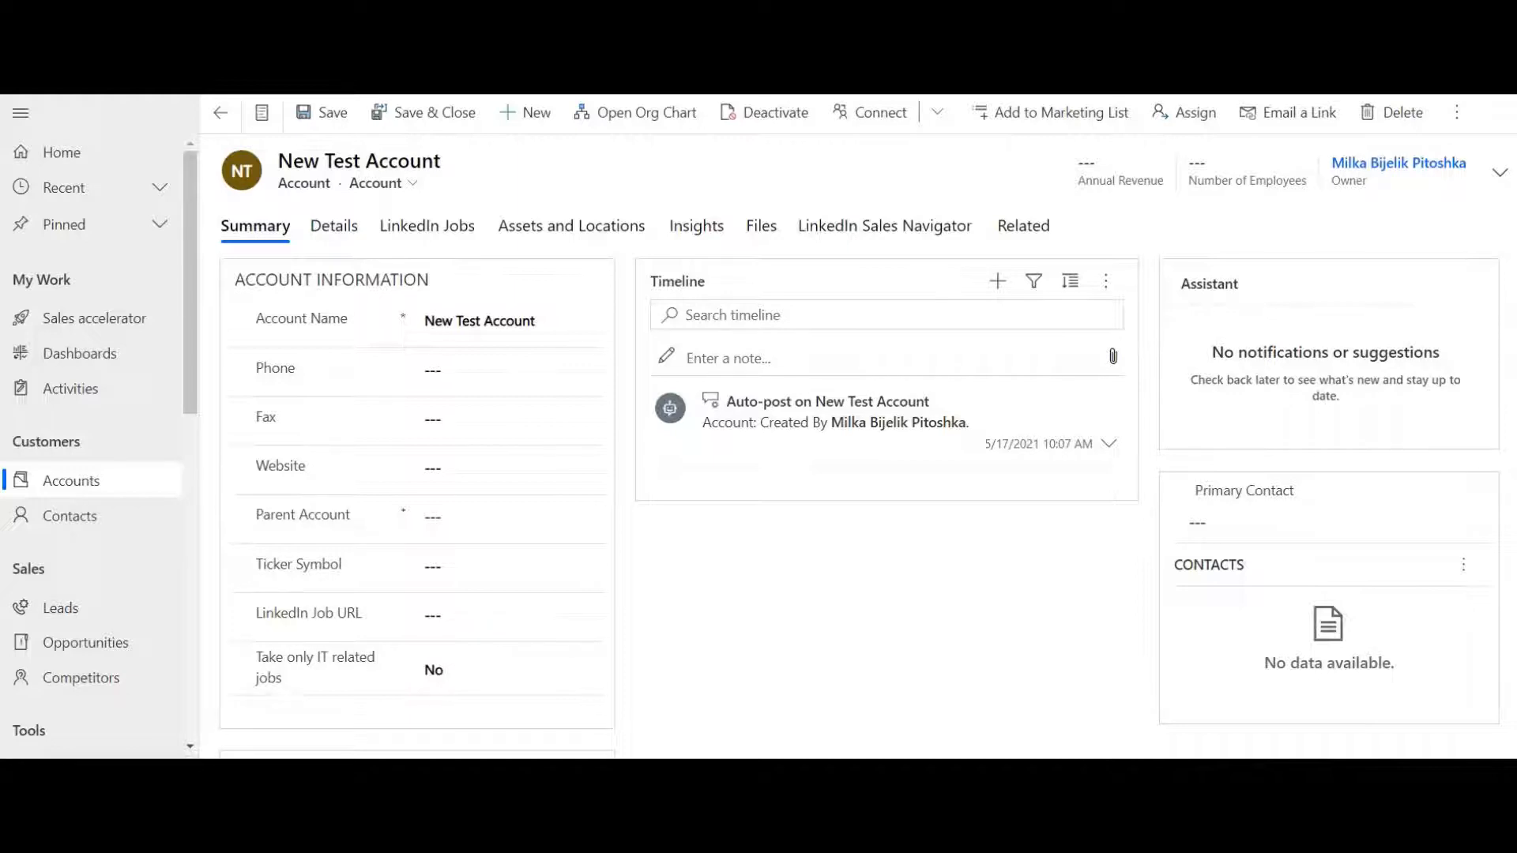
Add a new Post item to the timeline and place the cursor in its text box.
{"action": "left_click", "coordinate": [997, 281]}
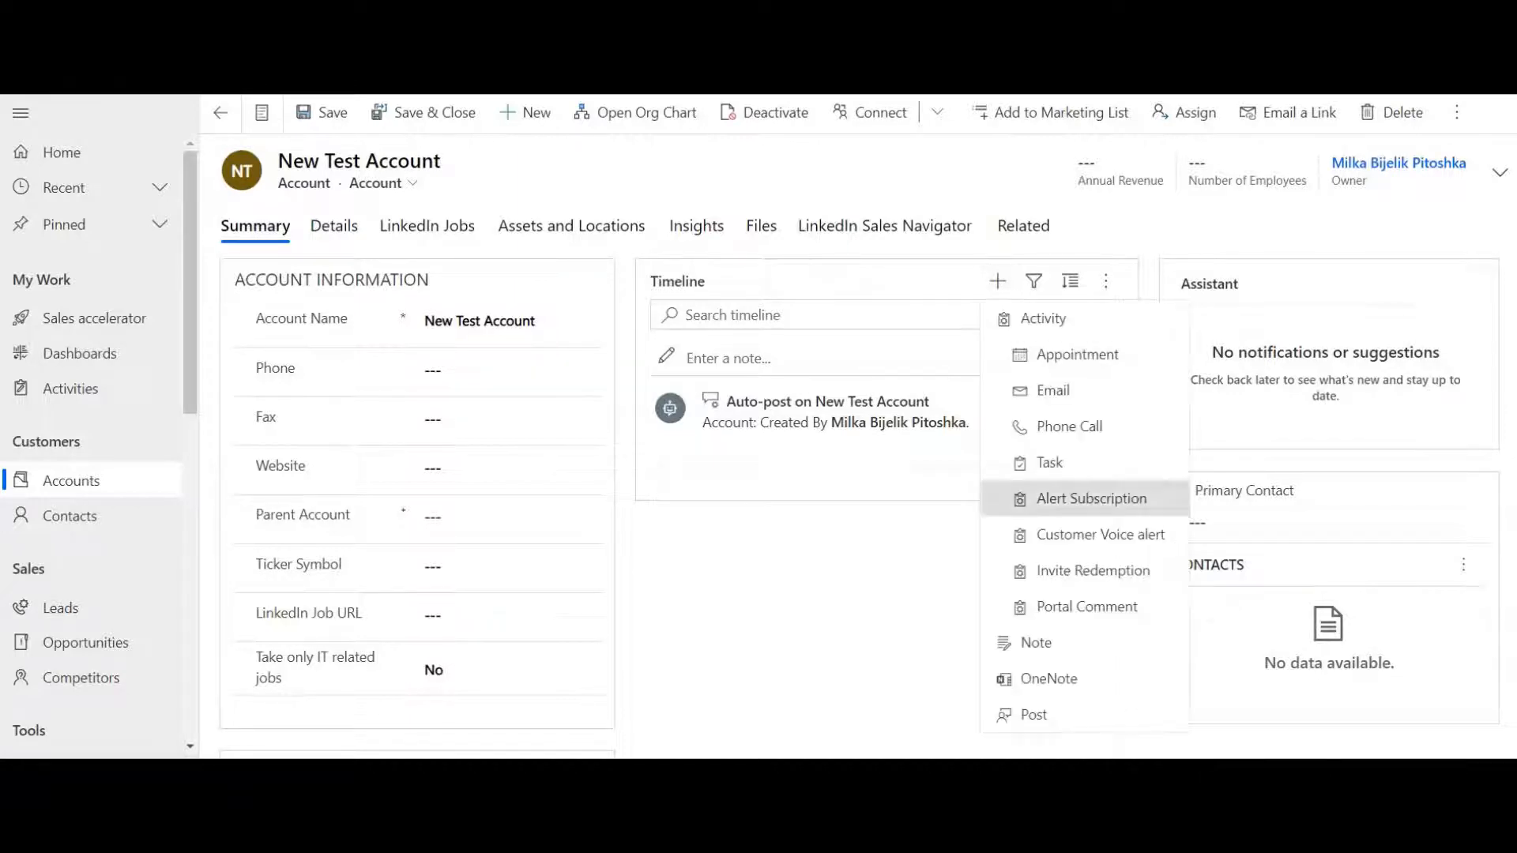
{"action": "left_click", "coordinate": [1034, 715]}
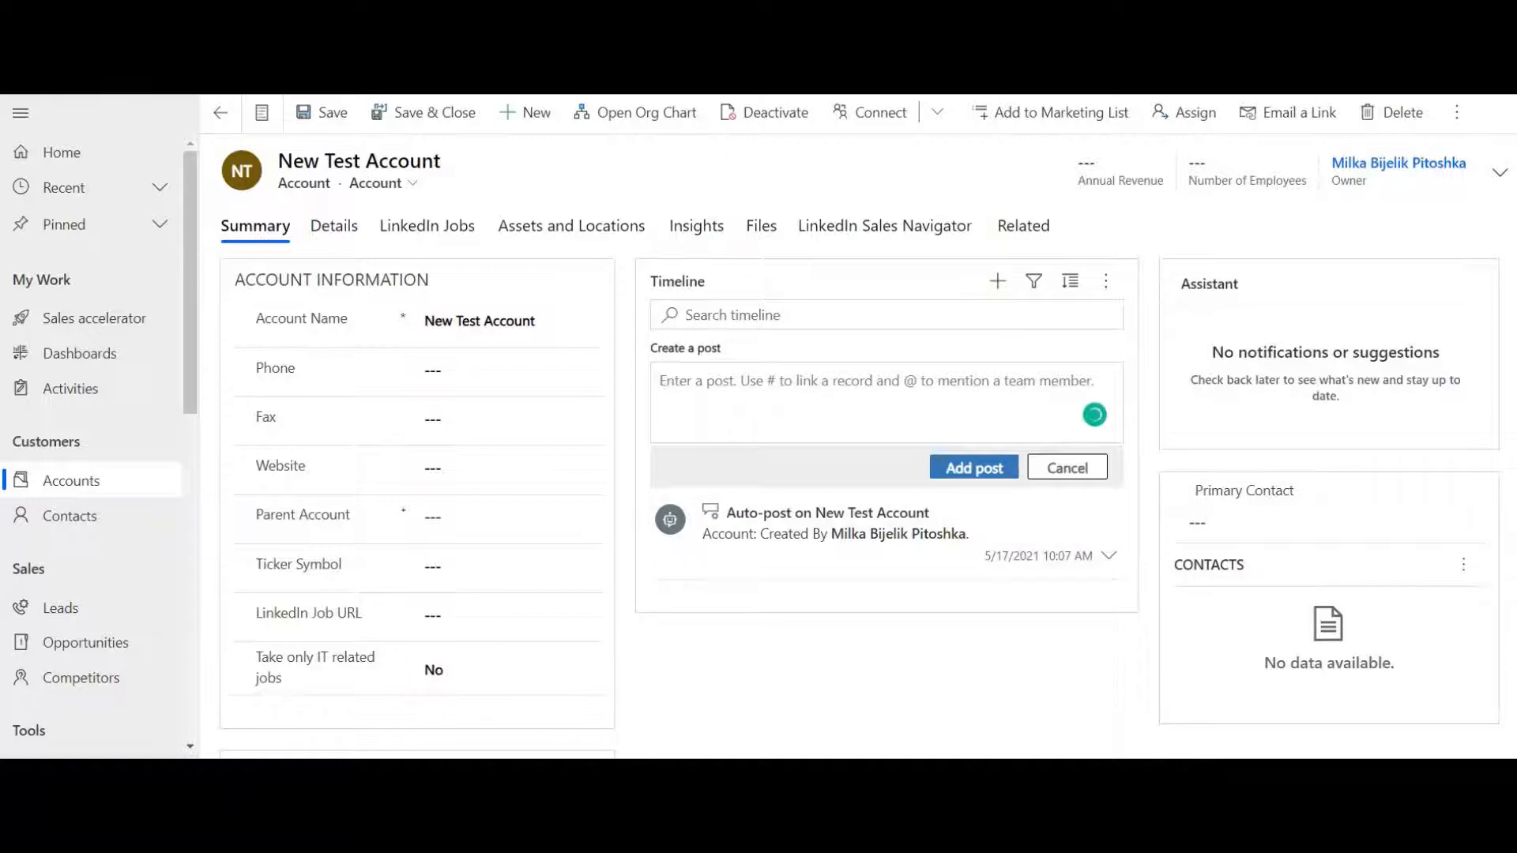
{"action": "left_click", "coordinate": [870, 380]}
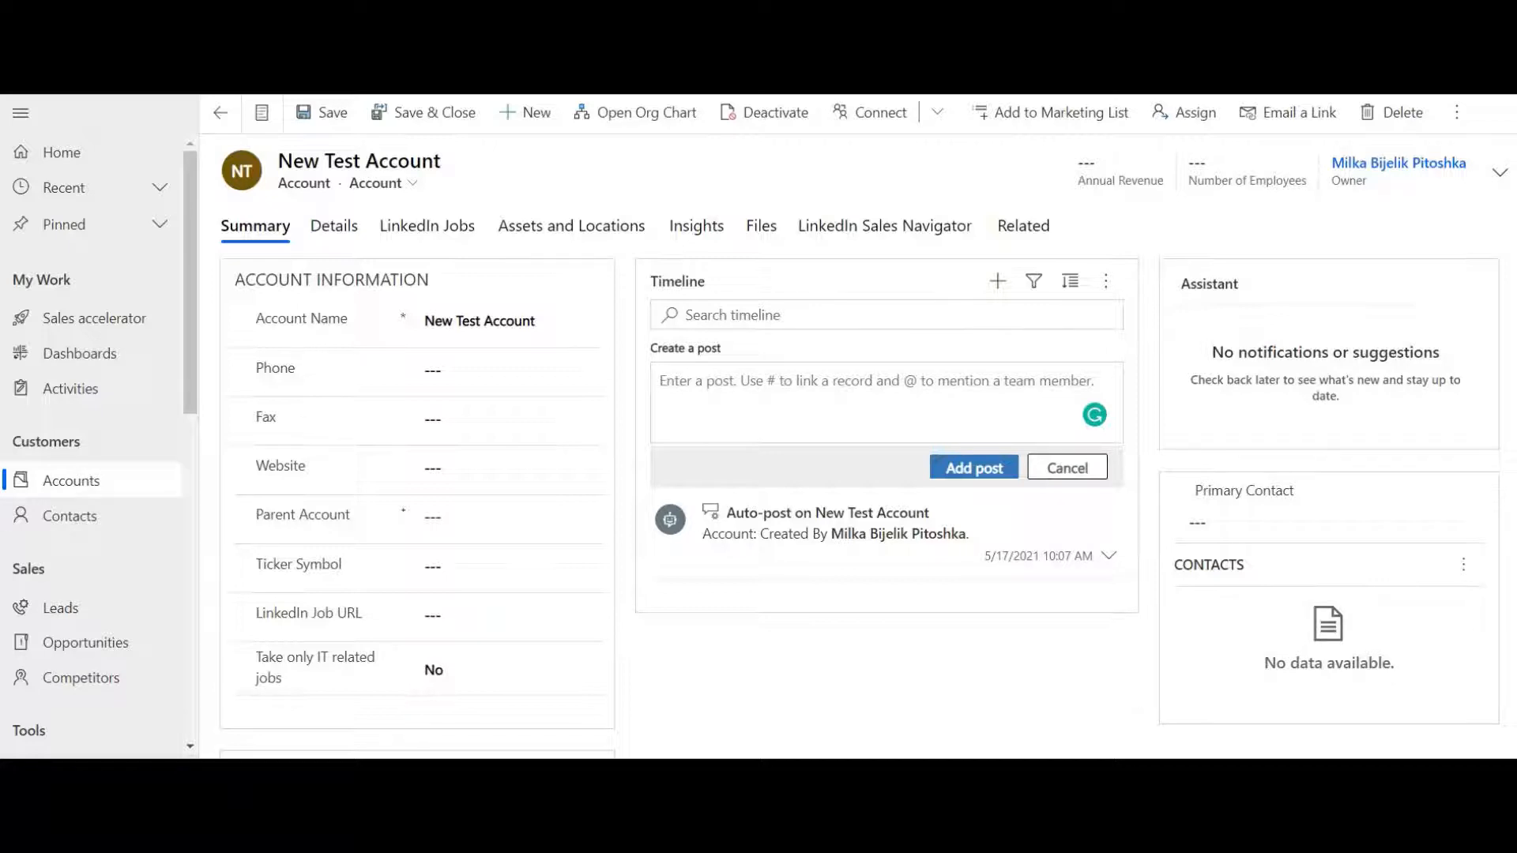
{"action": "type", "text": "@"}
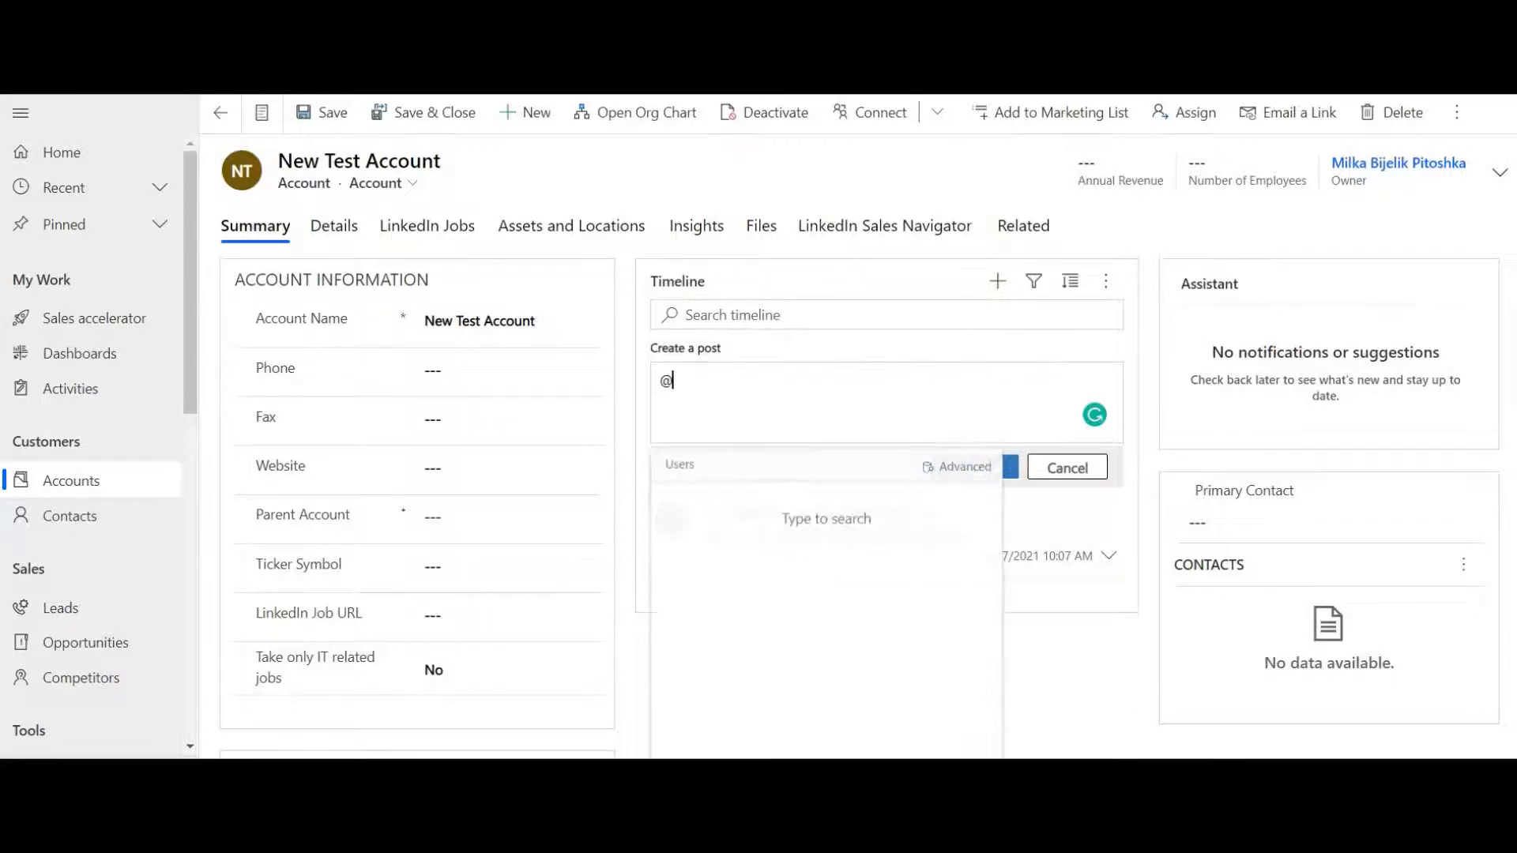
{"action": "type", "text": "Milka"}
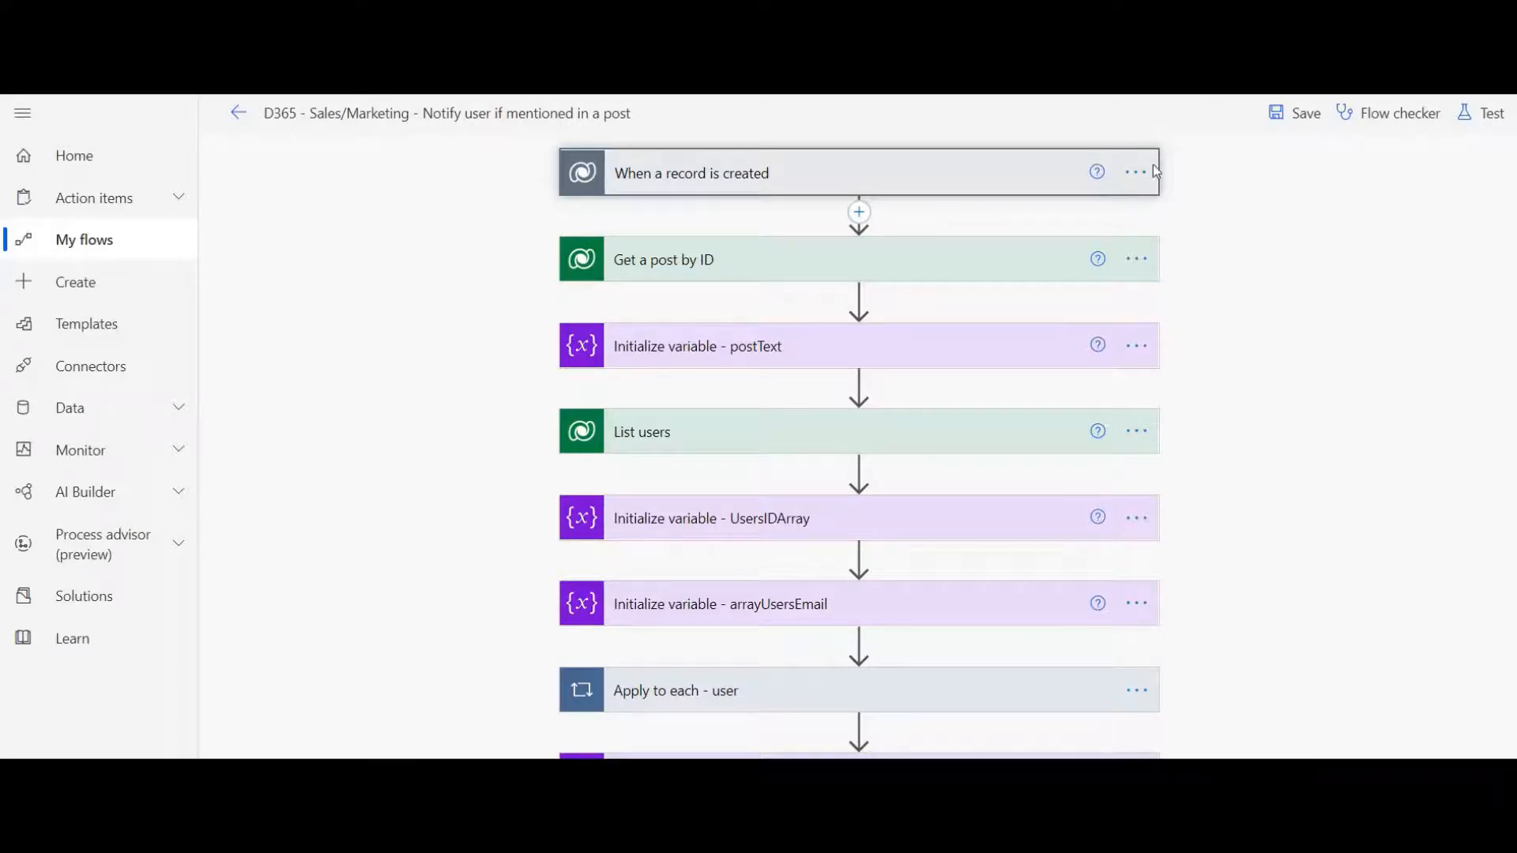
Peek the code behind the flow's 'When a record is created' trigger step.
{"action": "left_click", "coordinate": [1137, 173]}
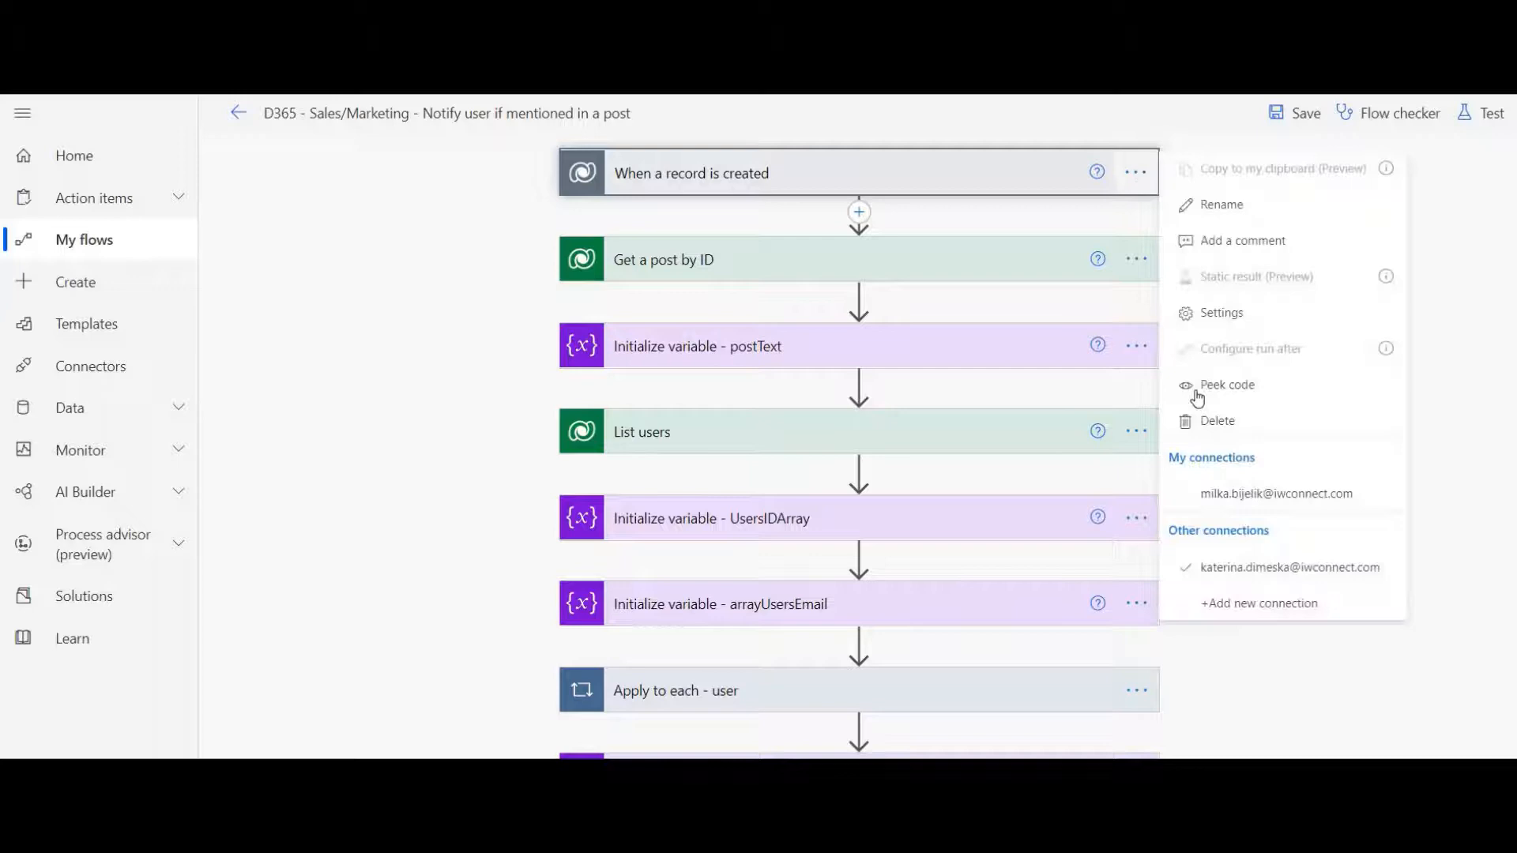
{"action": "left_click", "coordinate": [1223, 313]}
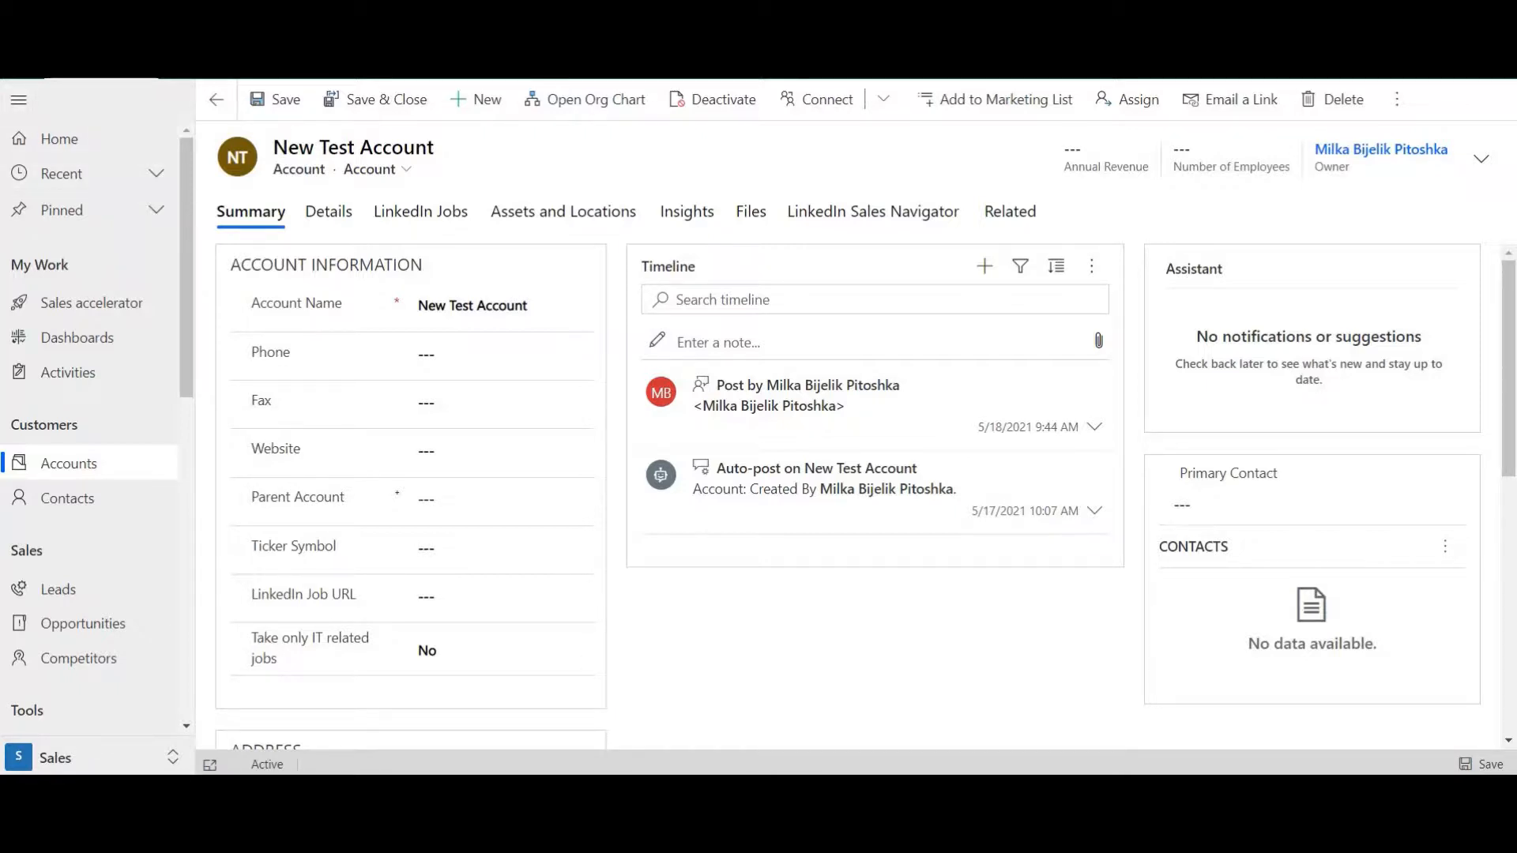
{"action": "left_click", "coordinate": [984, 266]}
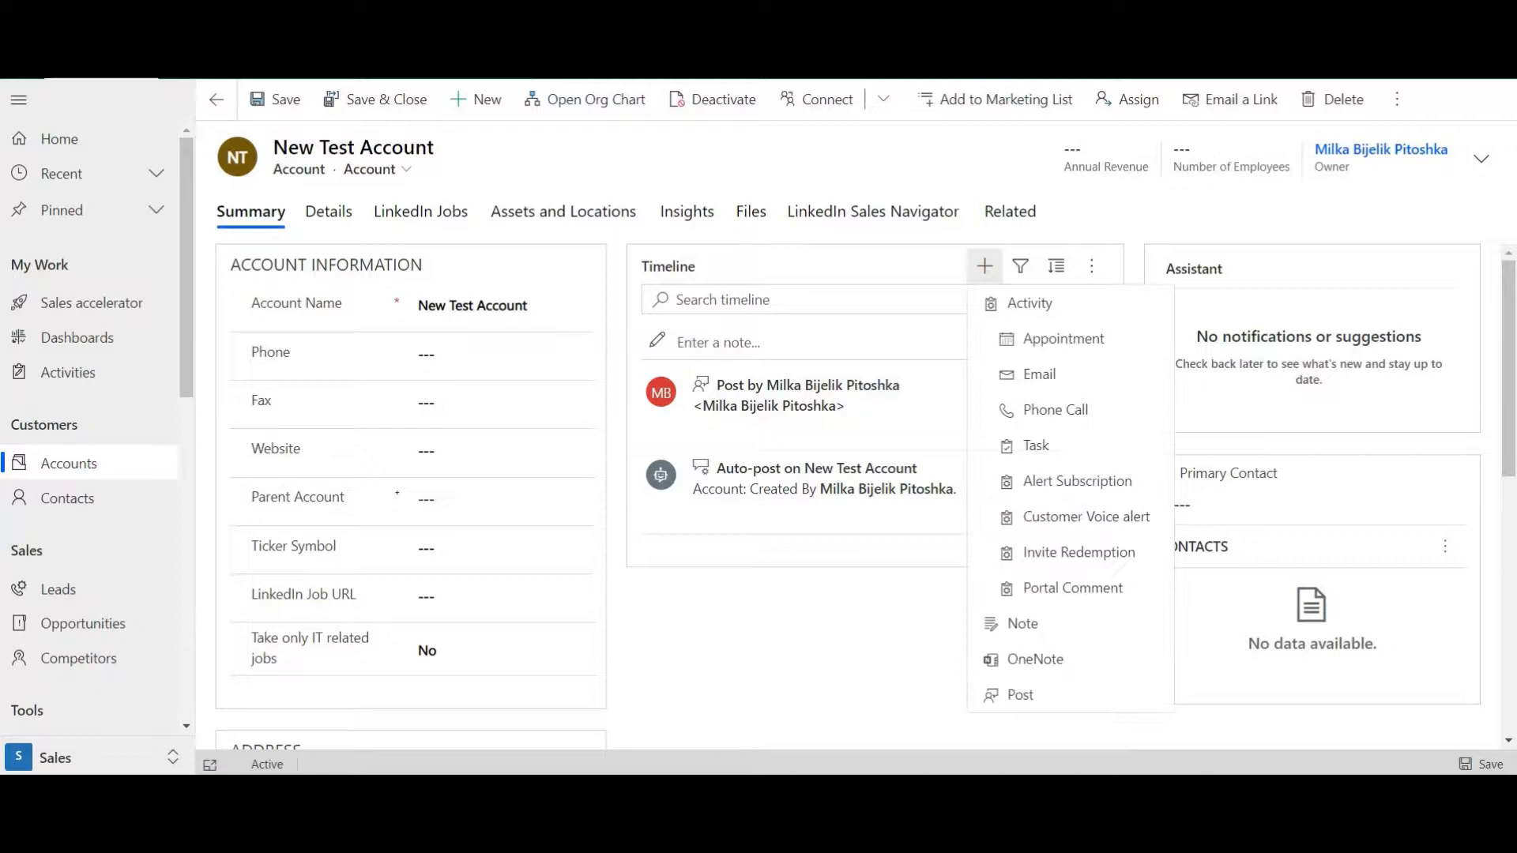
{"action": "left_click", "coordinate": [1019, 694]}
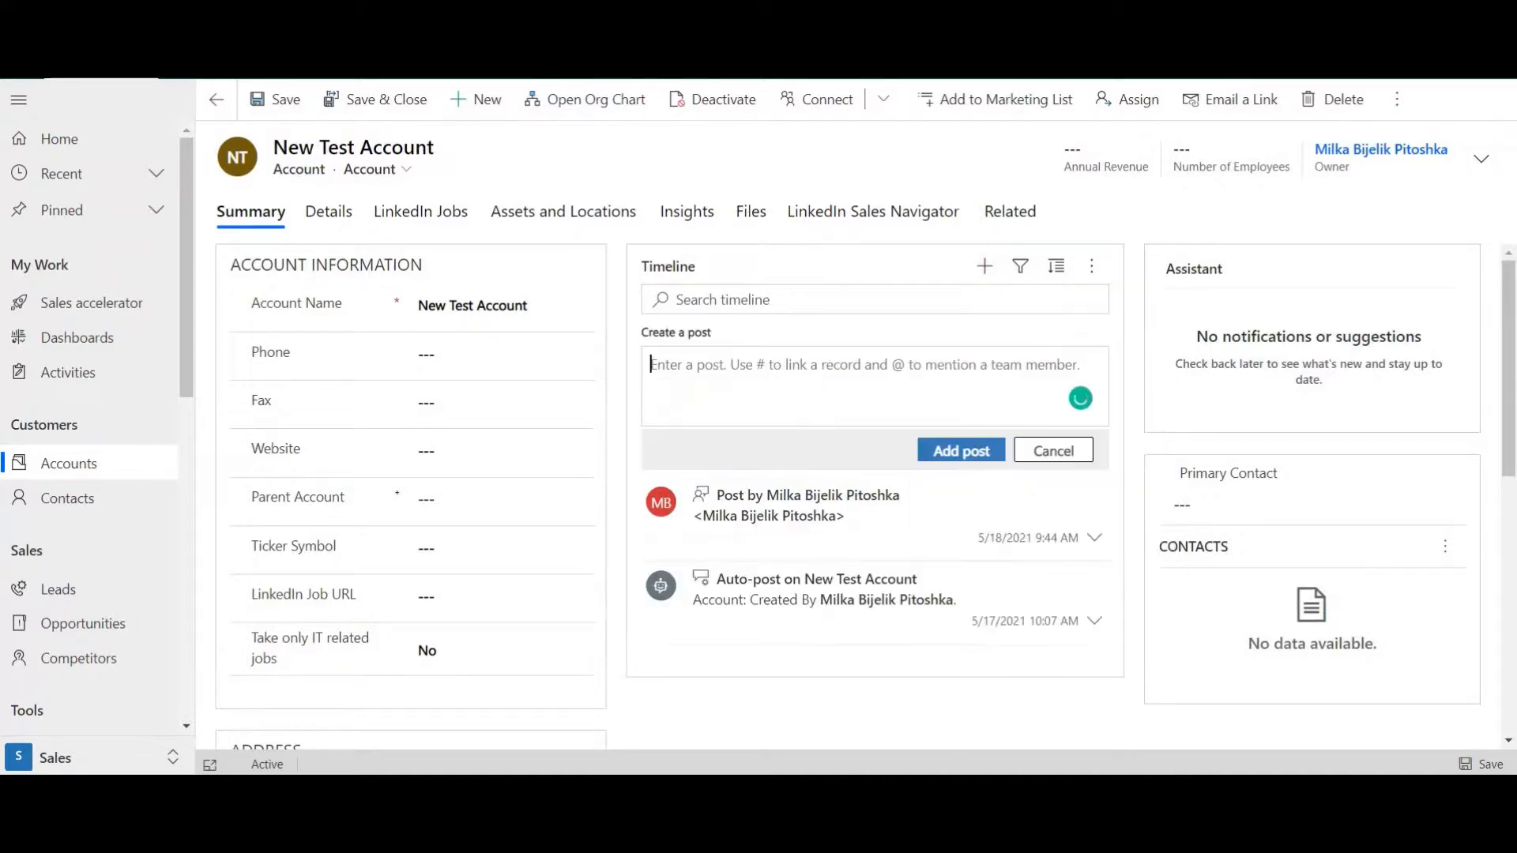
{"action": "type", "text": "@"}
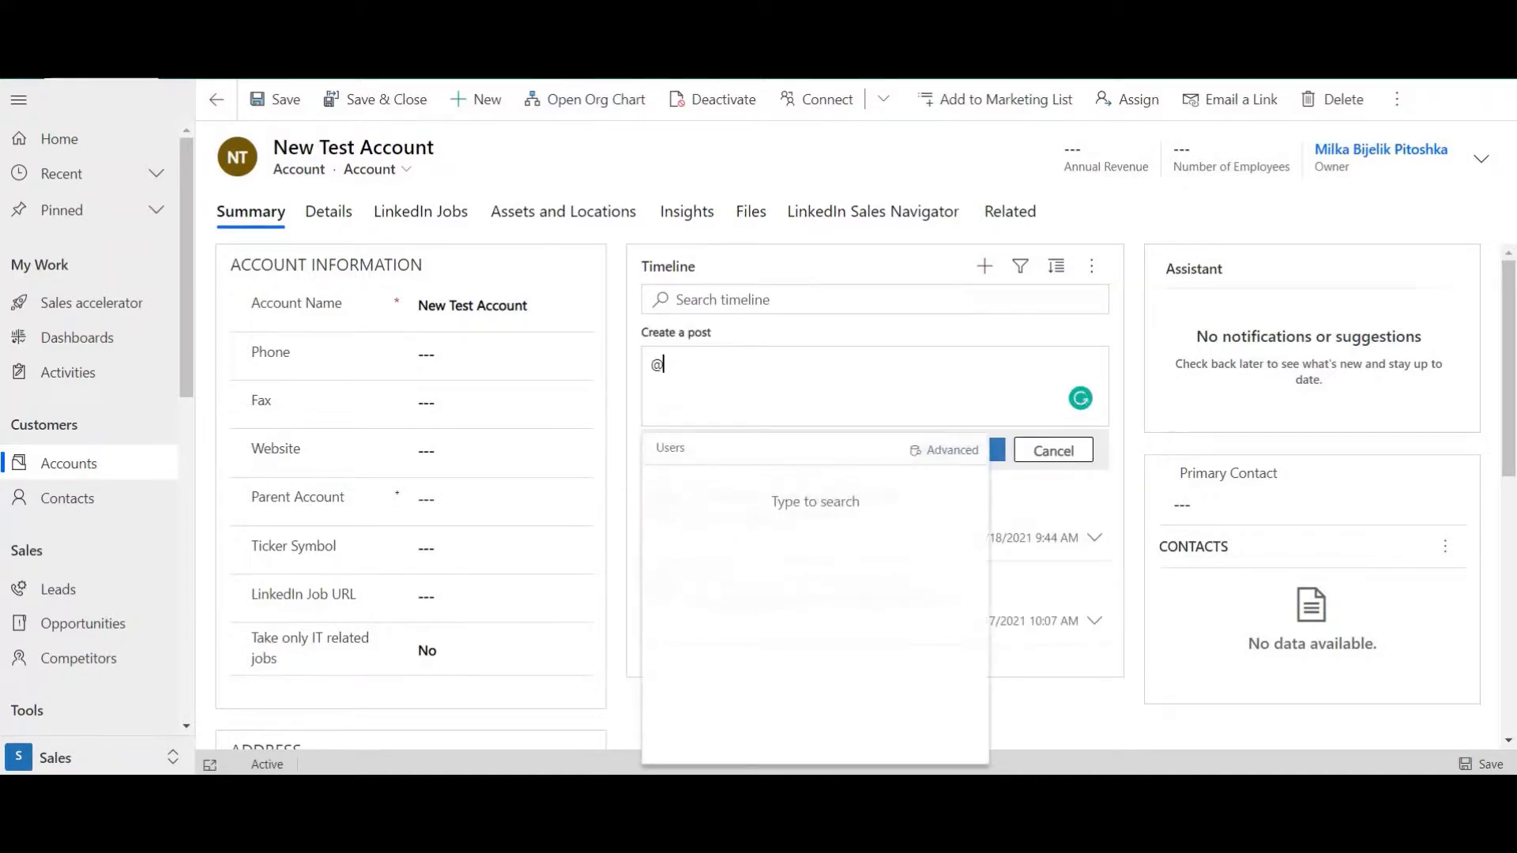
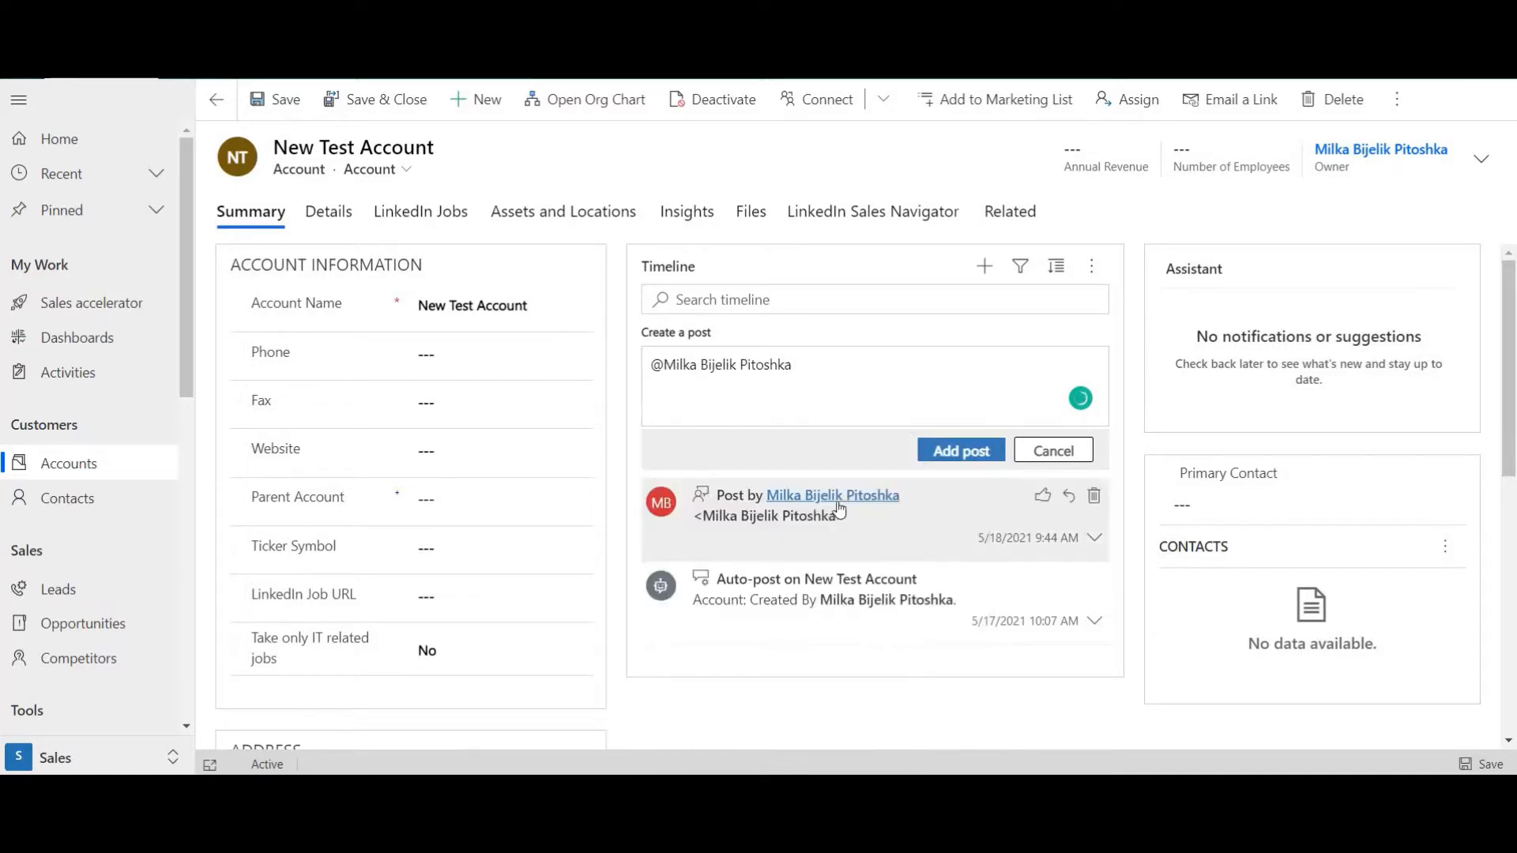
{"action": "type", "text": "message"}
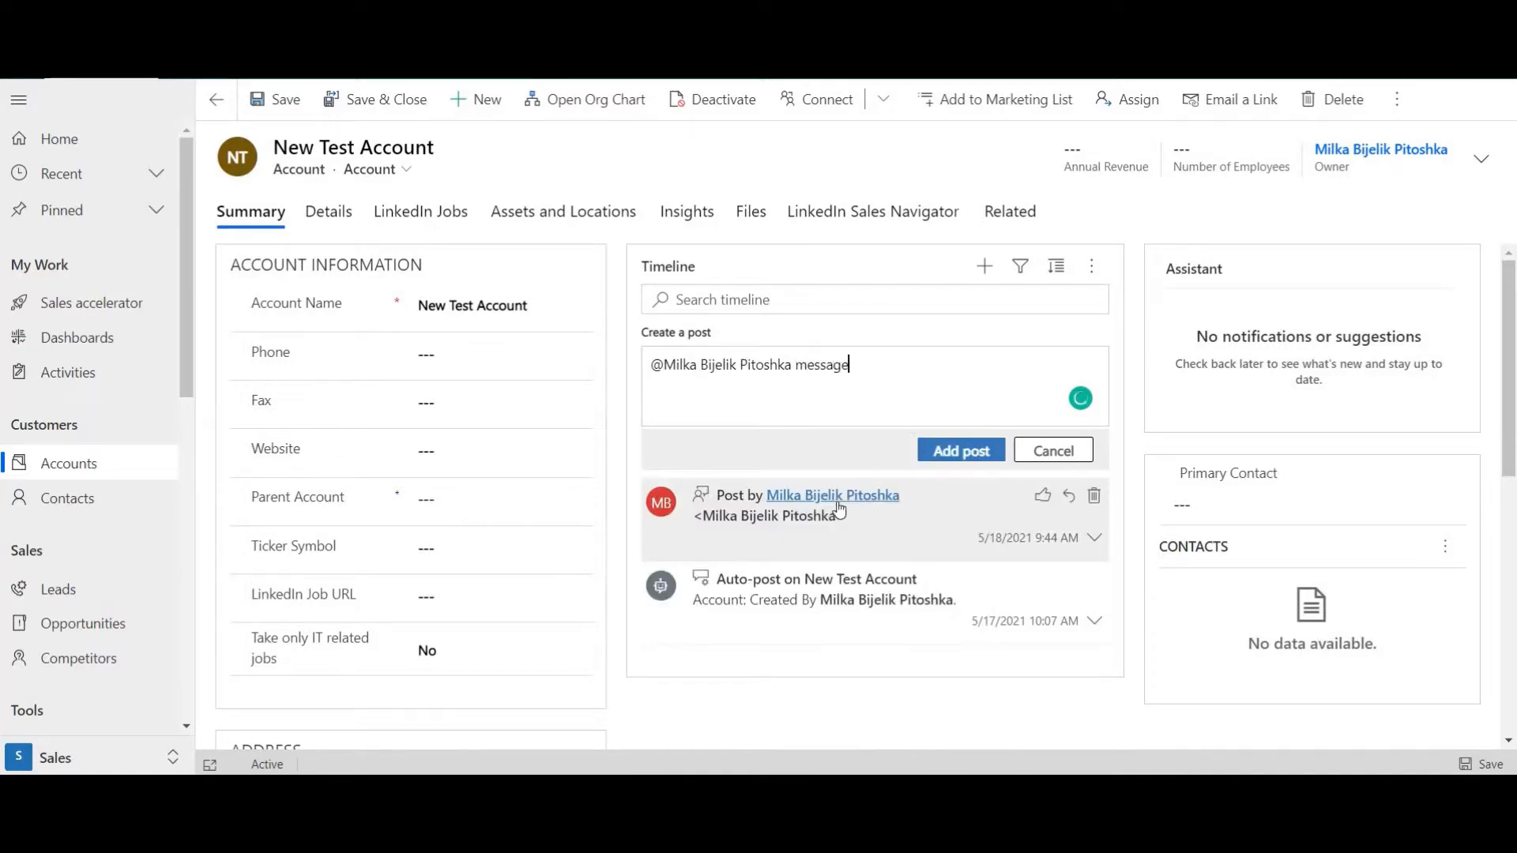
{"action": "mouse_move", "coordinate": [960, 450]}
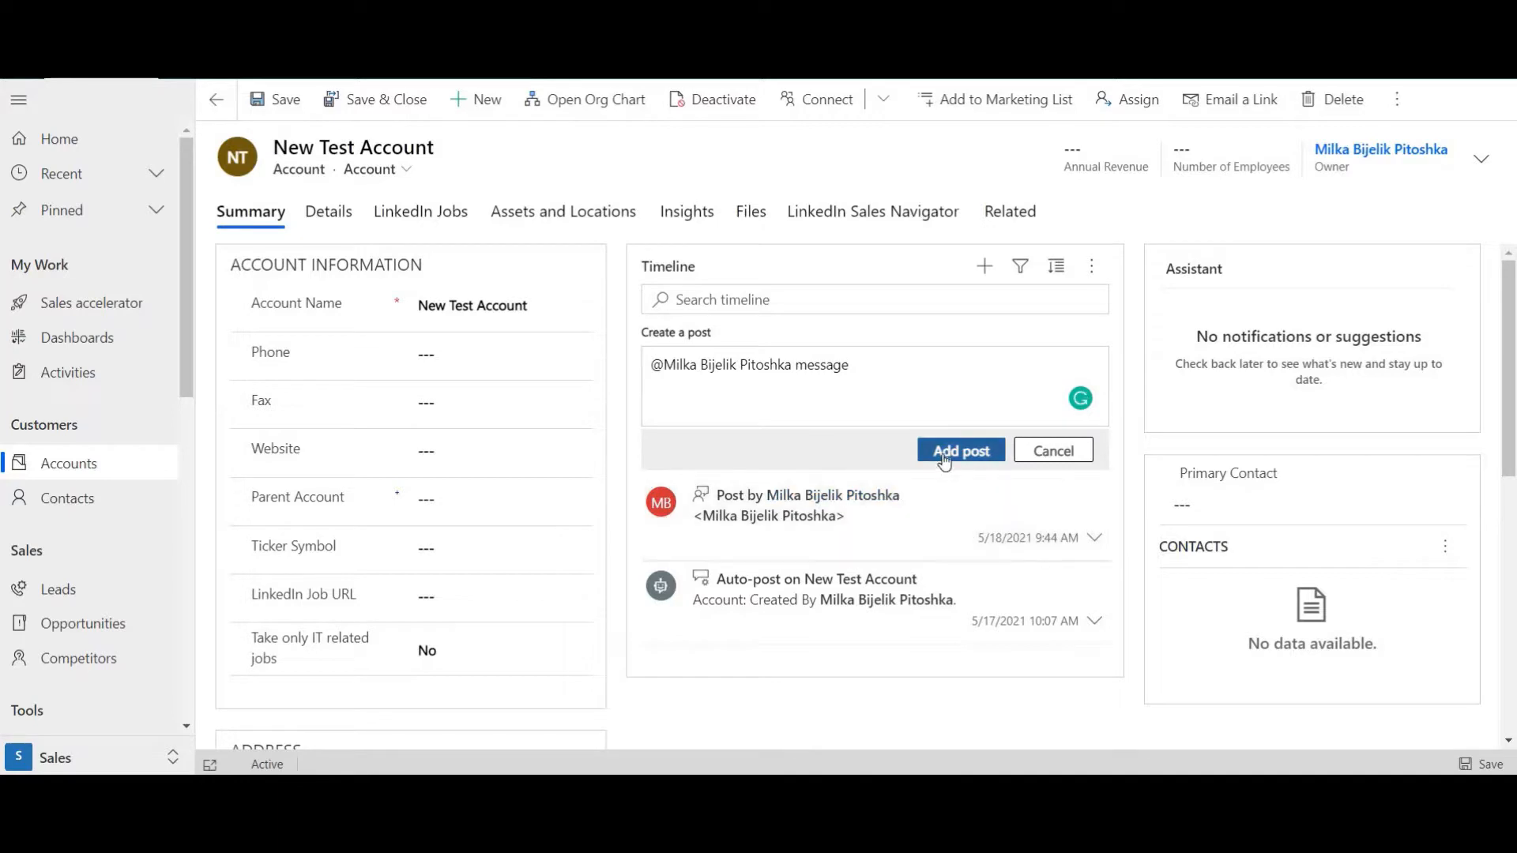
{"action": "left_click", "coordinate": [960, 451]}
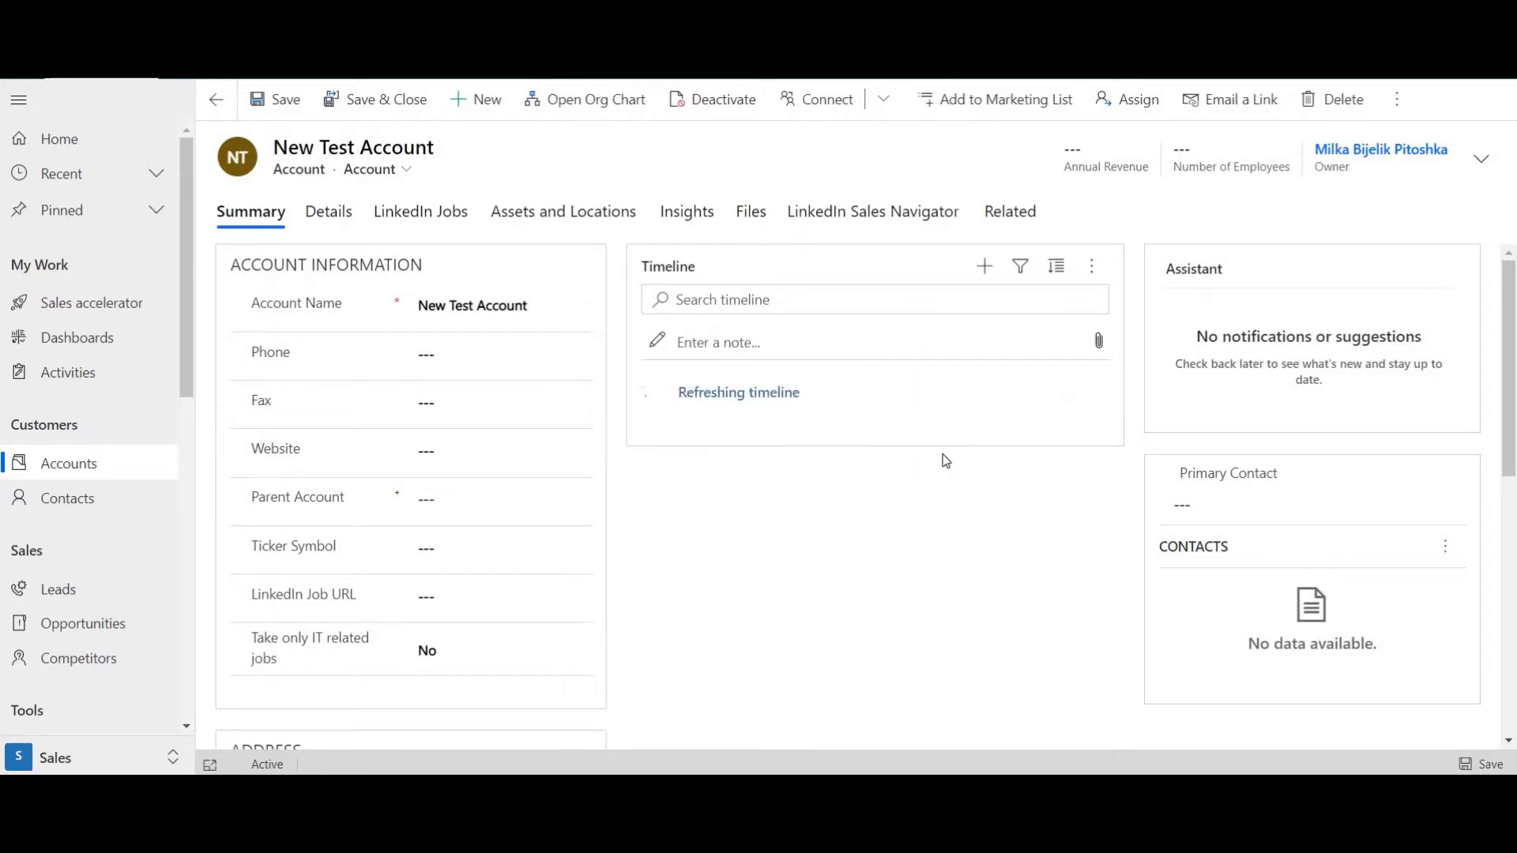